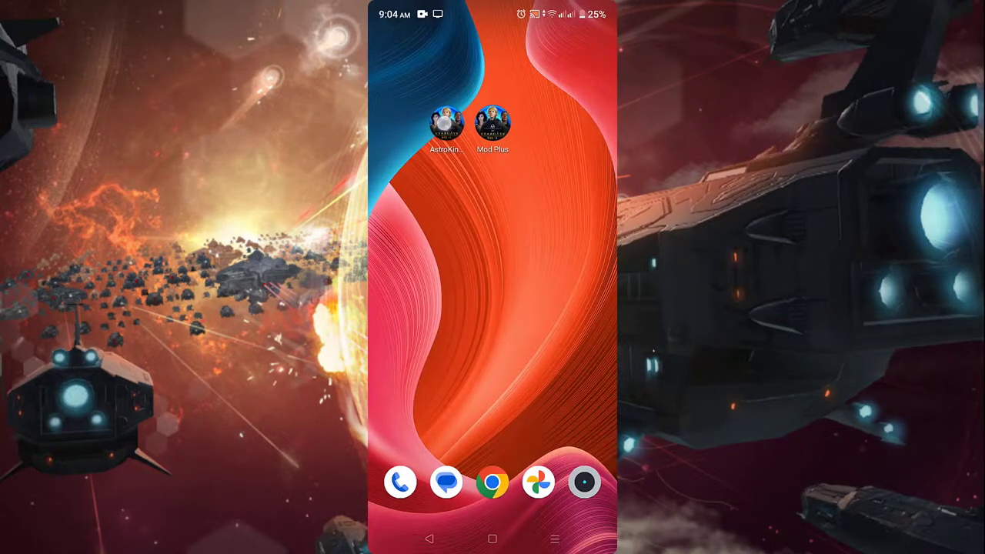
# Launch Mod Plus to reach the AstroKings gold and crystal generator page
pyautogui.click(441, 120)
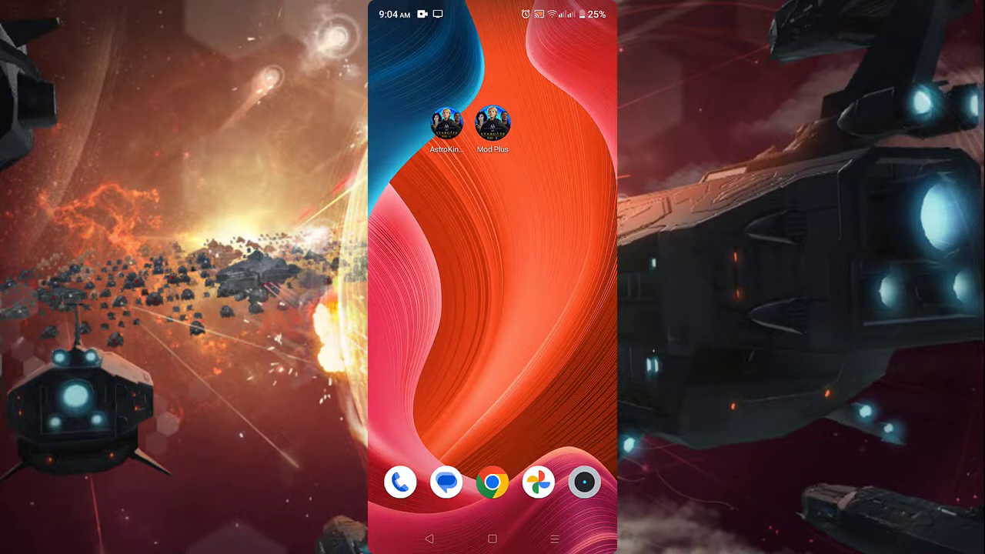
pyautogui.moveTo(493, 124); pyautogui.dragTo(493, 231)
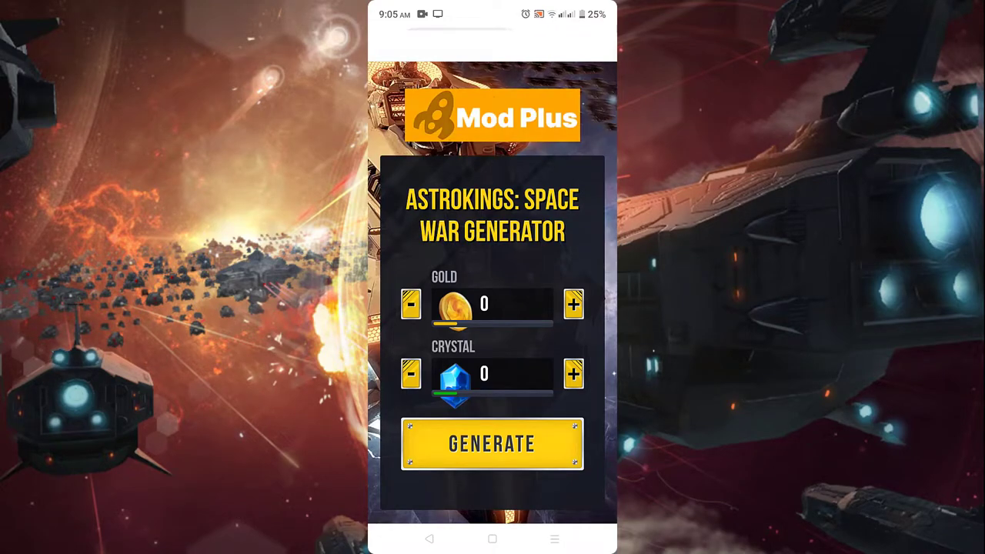
# Raise gold to 400,000 and crystal to 36,000, then generate them
pyautogui.click(573, 304)
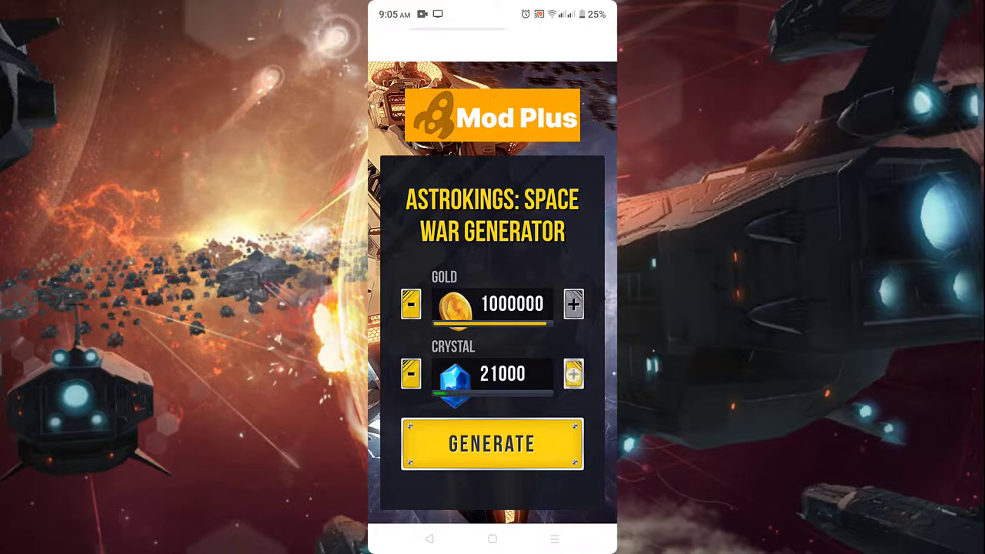
pyautogui.click(574, 374)
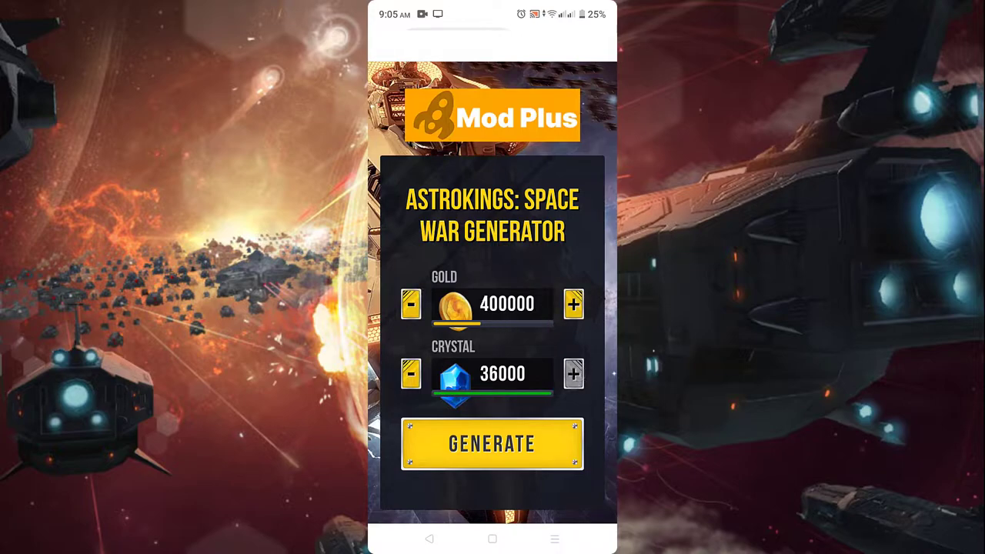
pyautogui.click(573, 373)
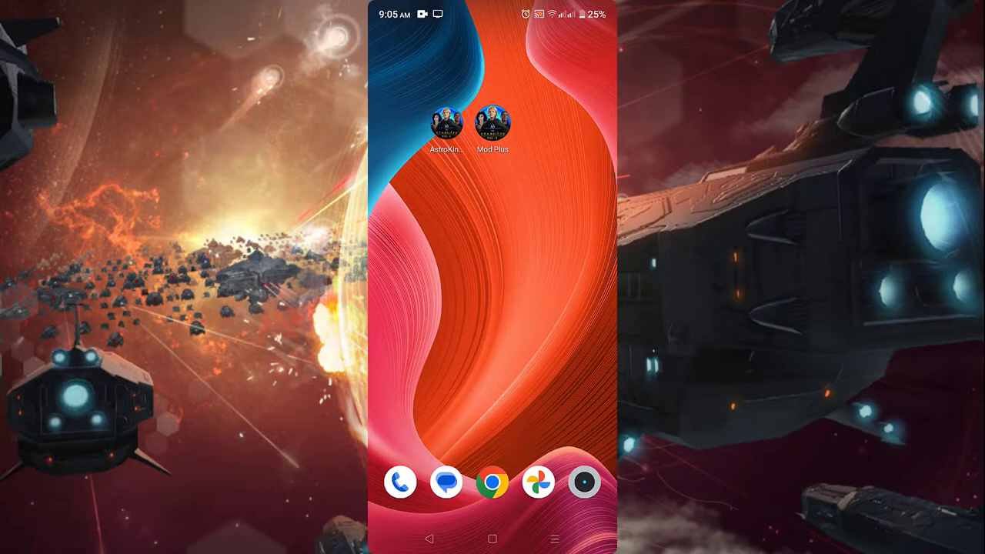
# Start AstroKings: Space War from its home screen icon
pyautogui.click(442, 122)
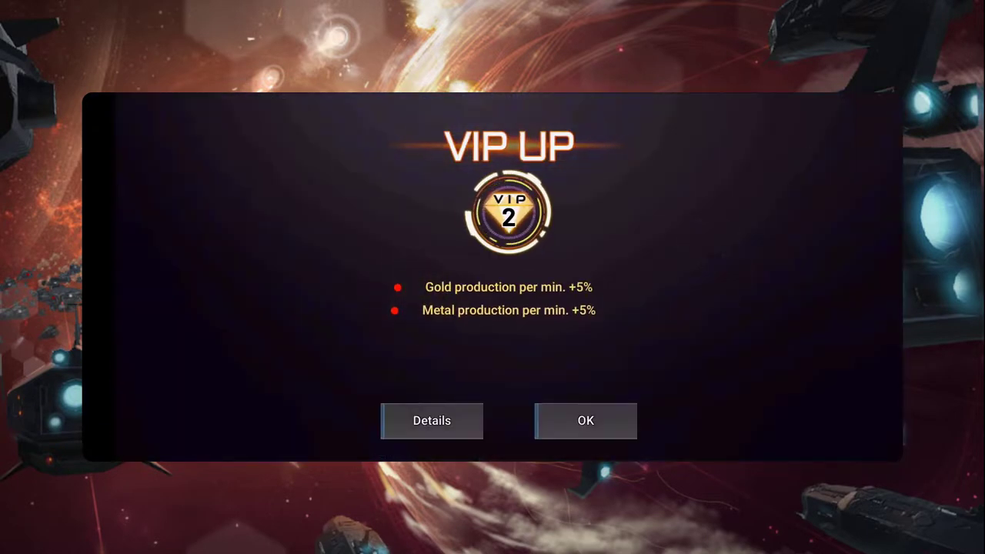
# Dismiss the VIP 2 level-up notice and view the metal item list
pyautogui.click(585, 421)
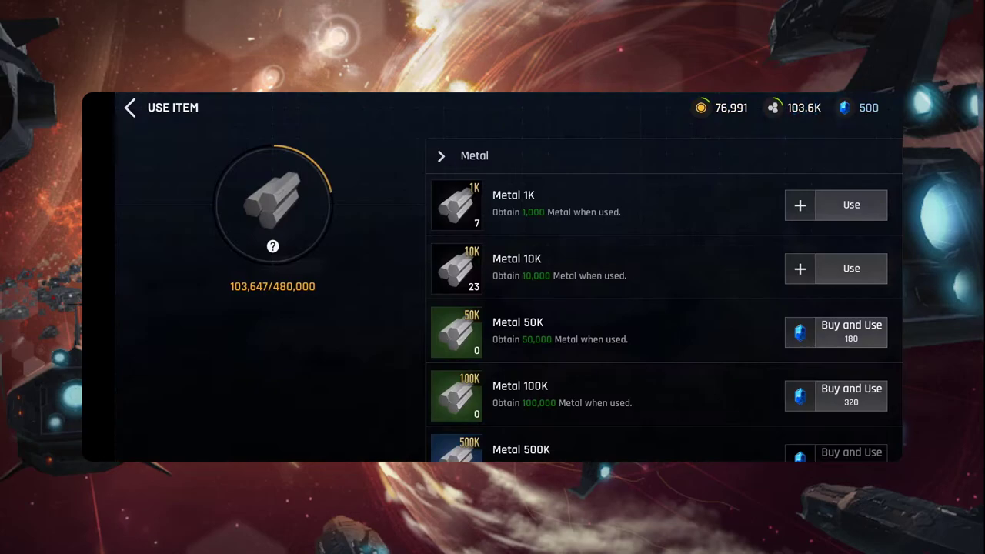
pyautogui.click(129, 107)
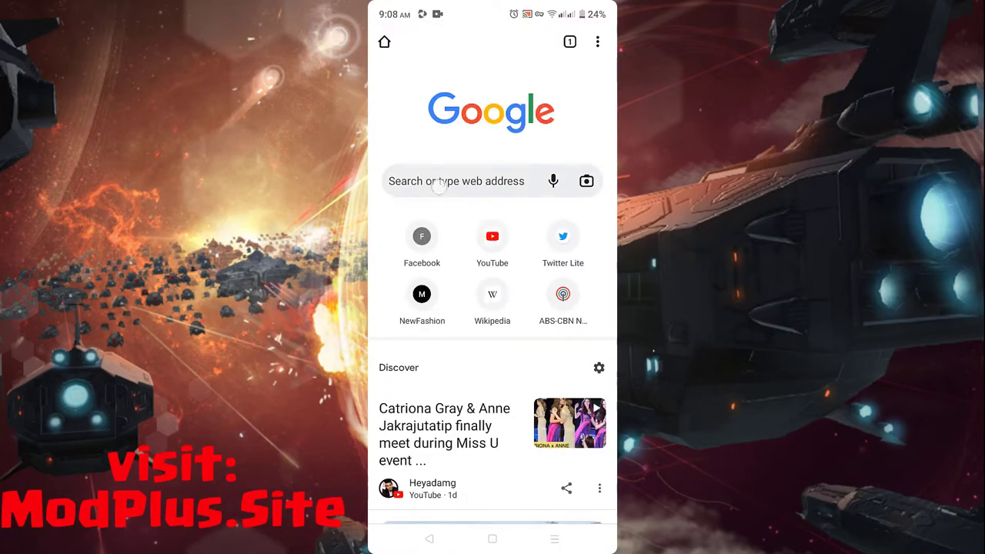
# Visit modplus.site, search 'astro', and open the AstroKings: Space War Mod Plus page
pyautogui.write('modplus.site')
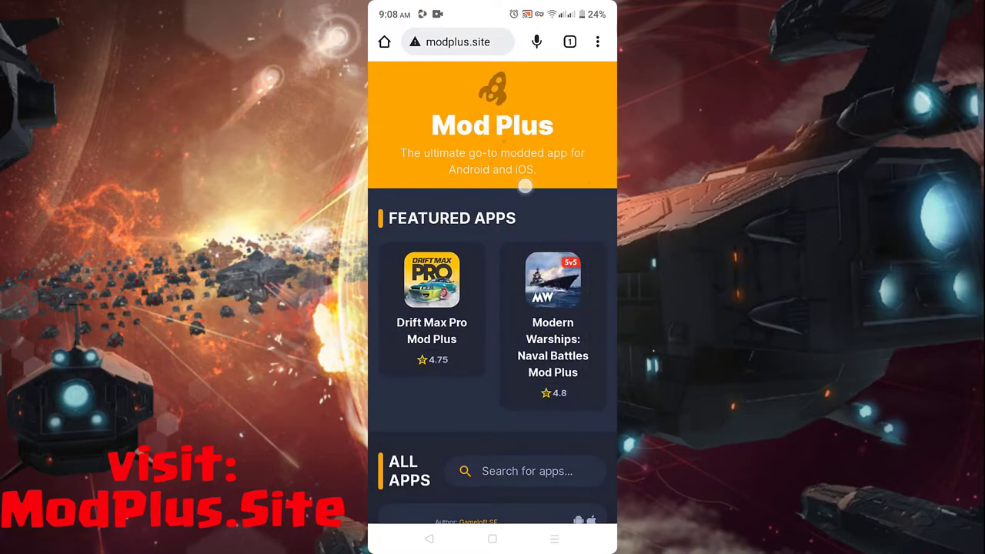
pyautogui.scroll(-3)
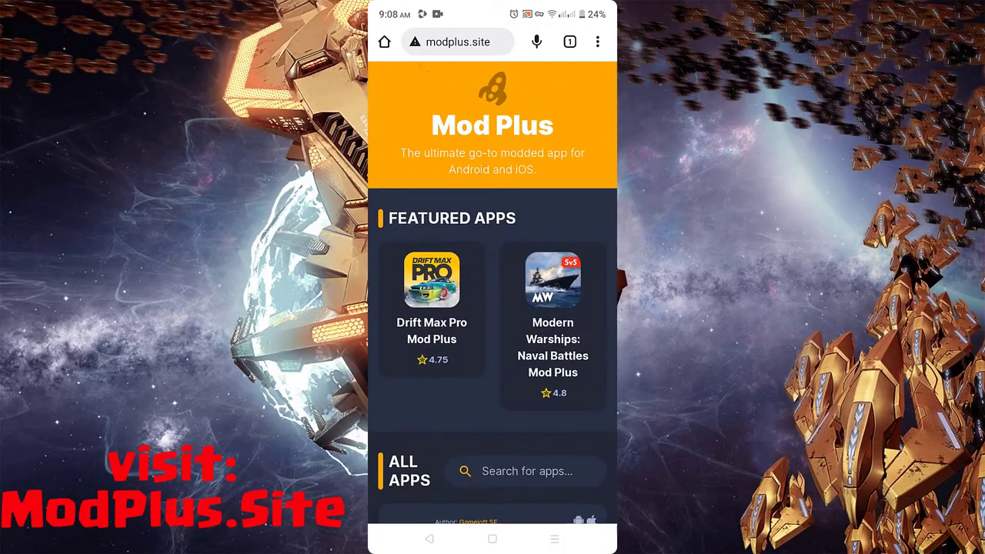
pyautogui.write('astro')
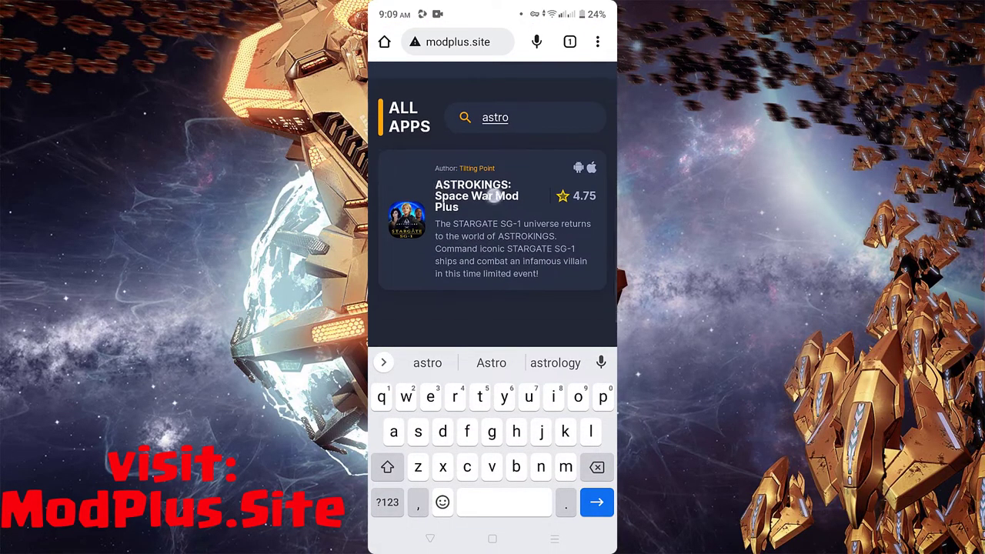
pyautogui.click(492, 224)
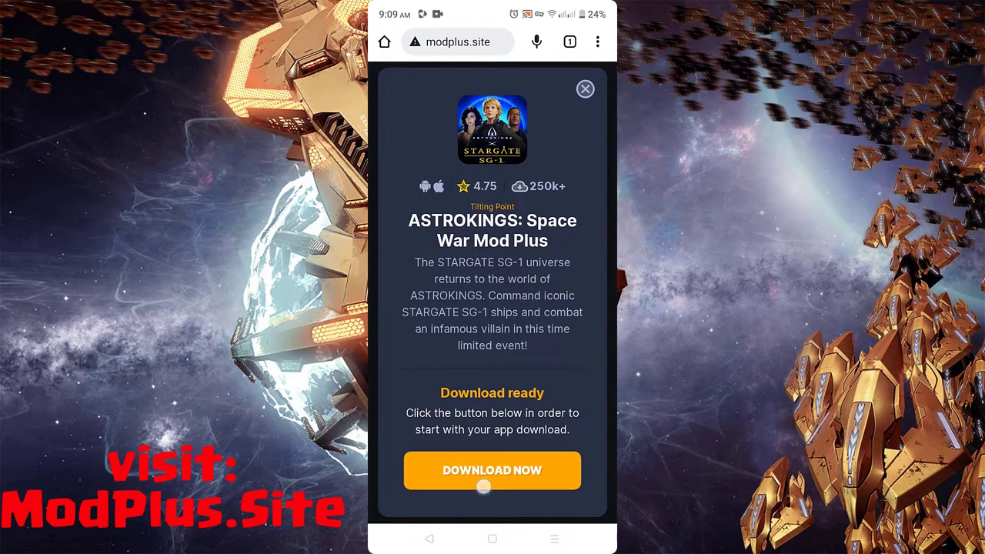
# Start the download, install the Norton Secure VPN offer from App Market, and launch it
pyautogui.click(492, 470)
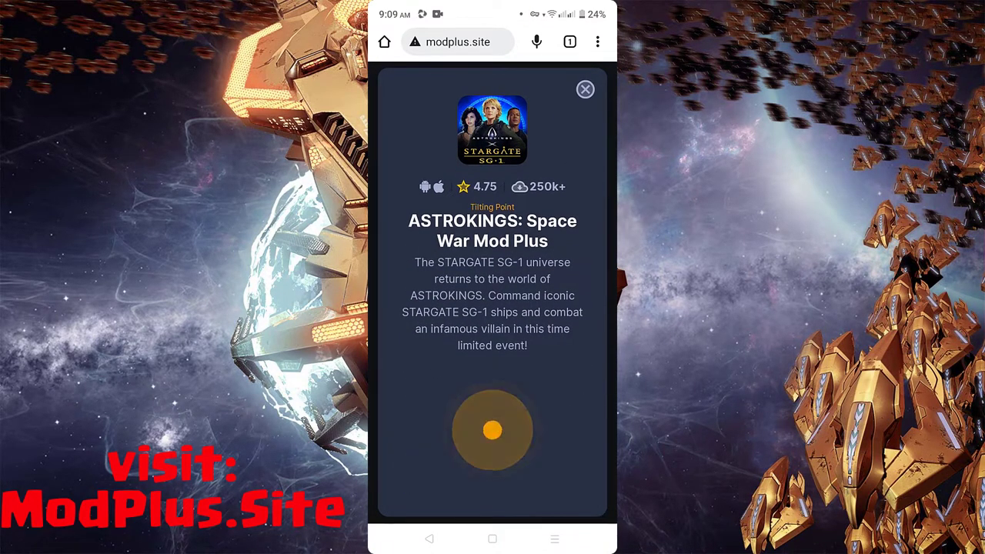
pyautogui.click(491, 429)
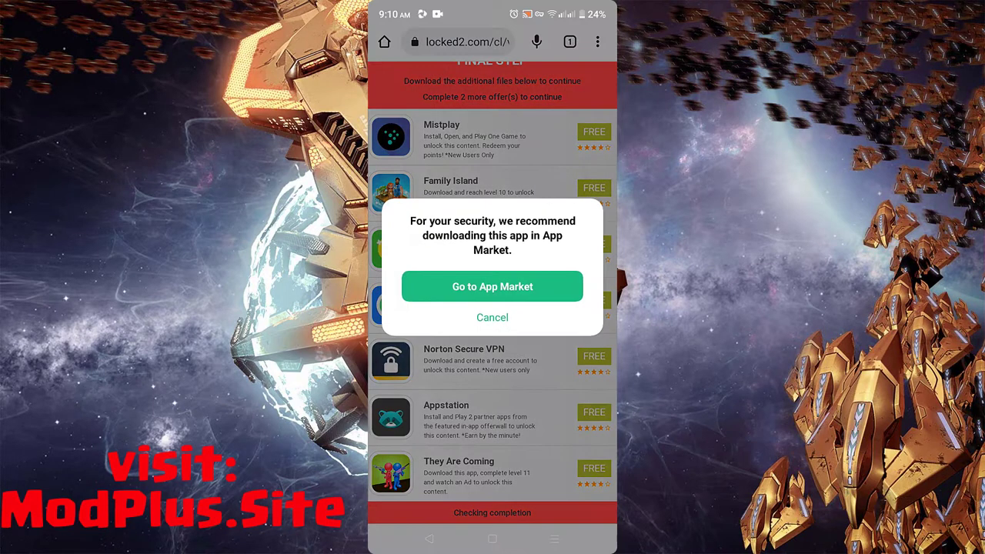
pyautogui.click(492, 286)
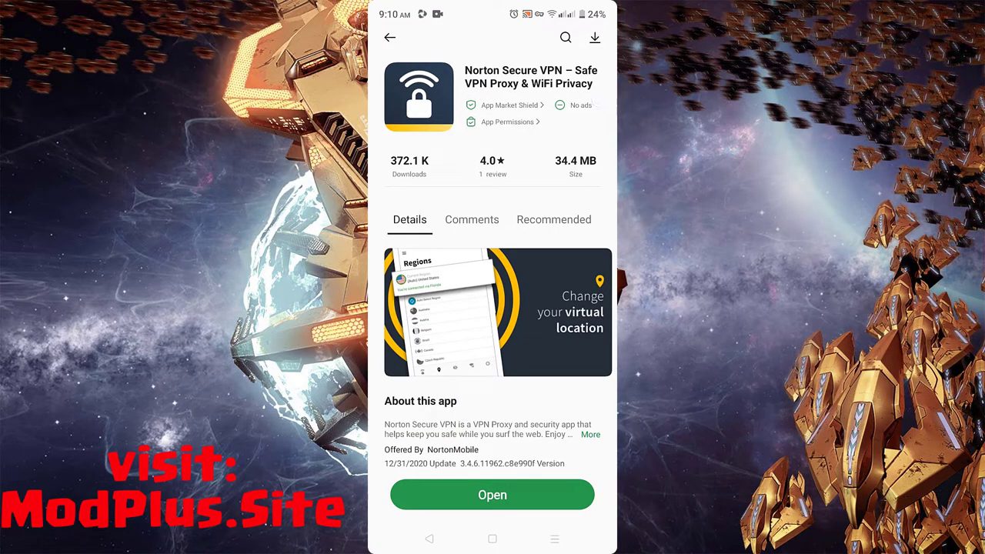
pyautogui.click(492, 494)
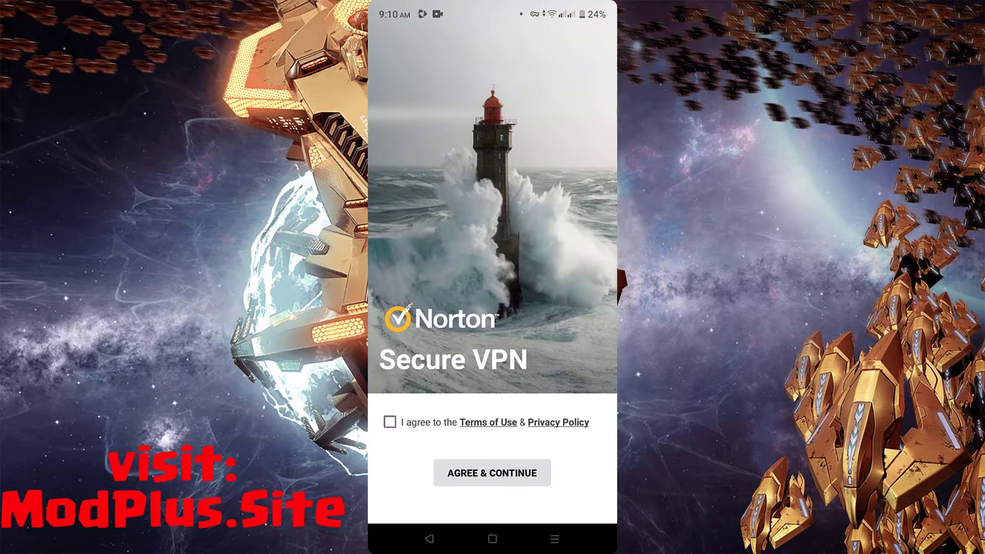
# Accept Norton's terms, answer the account prompt, then drag the home-screen Mod Plus icon
pyautogui.click(492, 473)
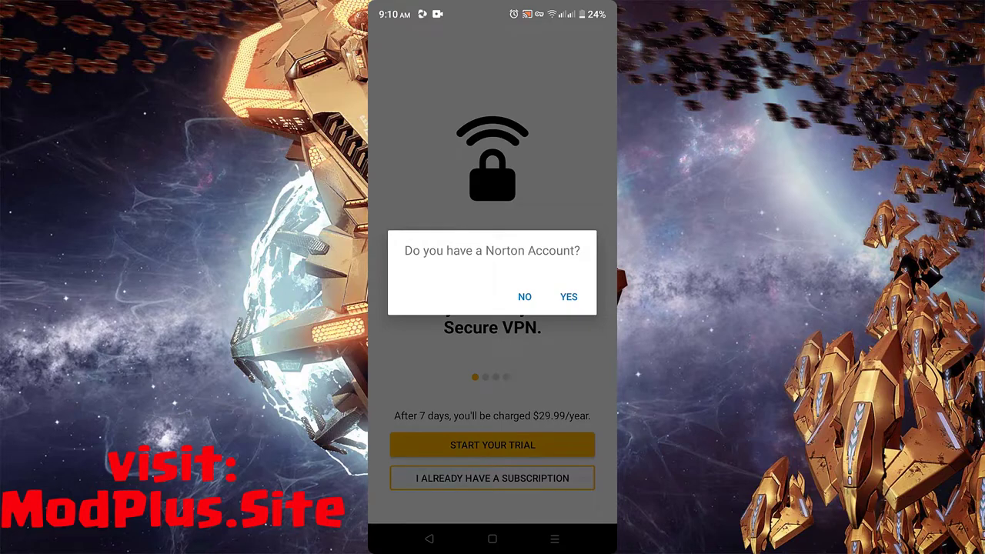
pyautogui.click(568, 296)
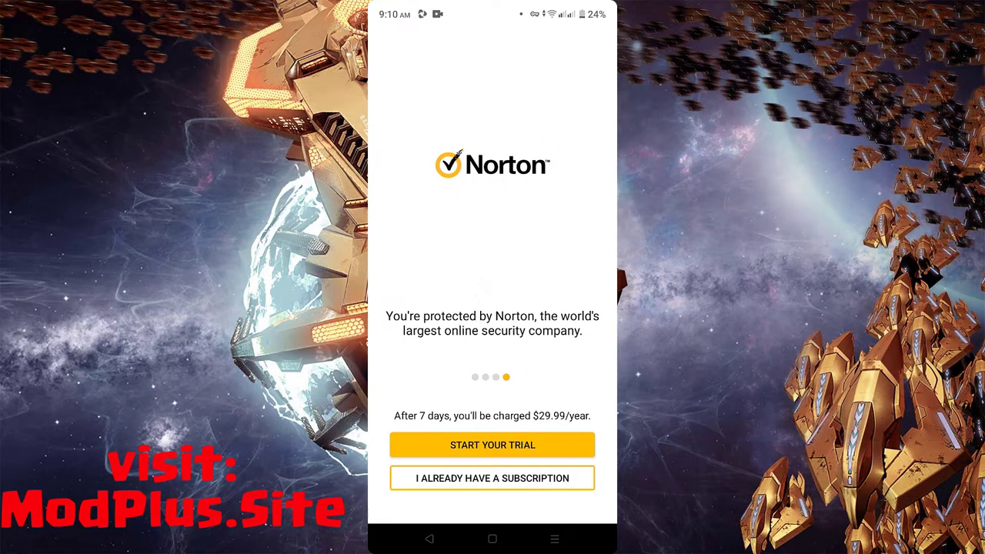
pyautogui.click(492, 445)
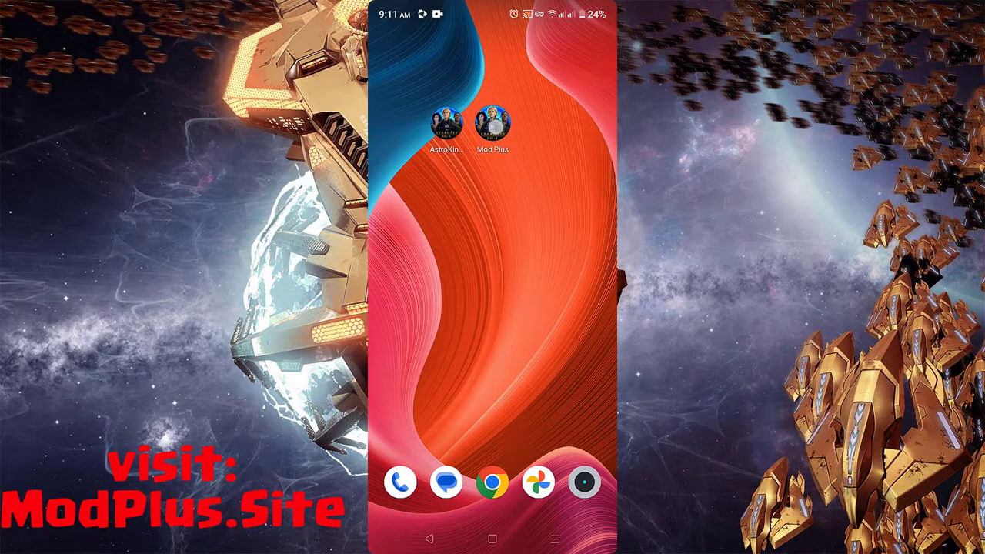
pyautogui.moveTo(493, 123); pyautogui.dragTo(475, 214)
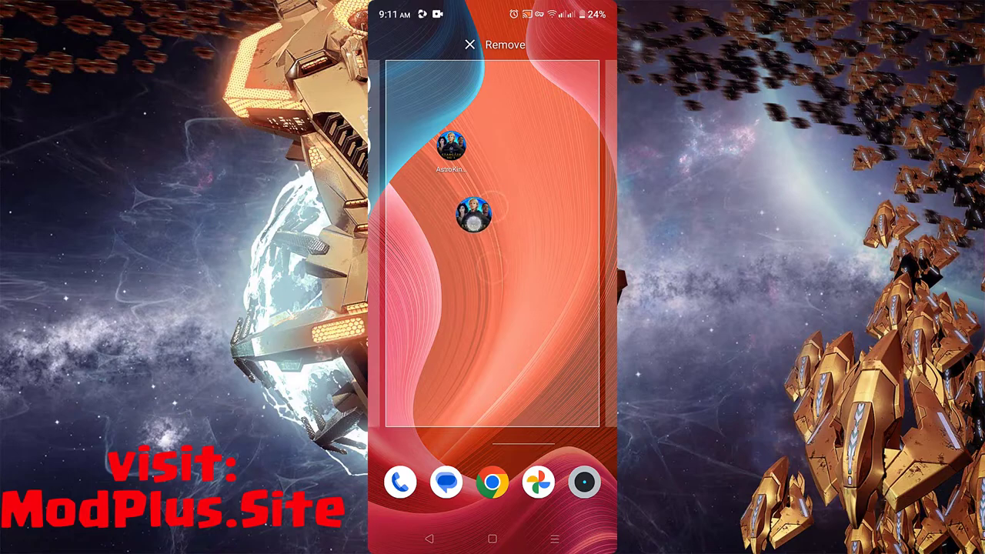